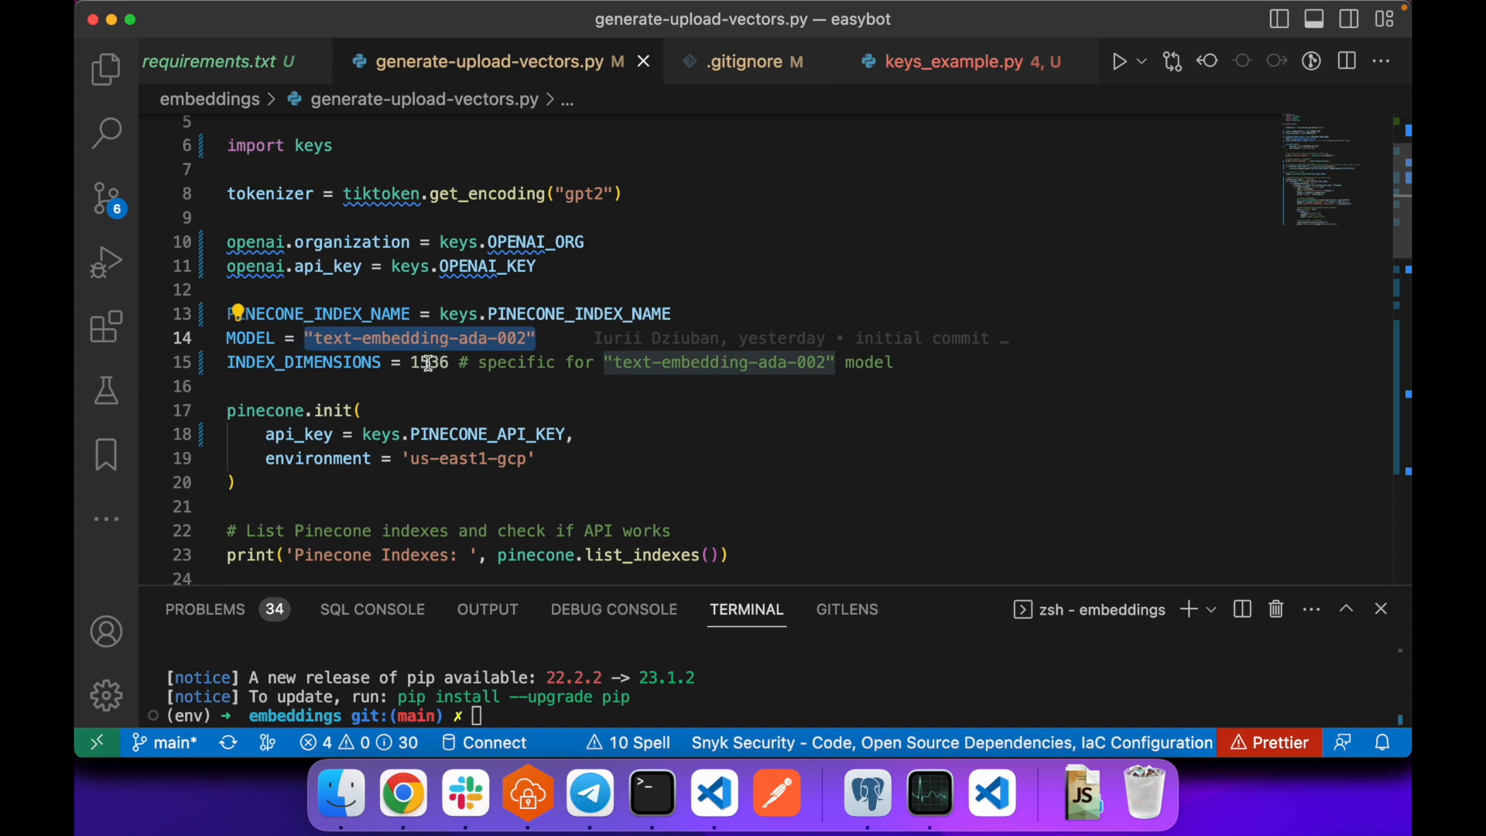
Expand the easybot project's embeddings folder in the Explorer and type python3 in the terminal
click(106, 68)
text(python3)
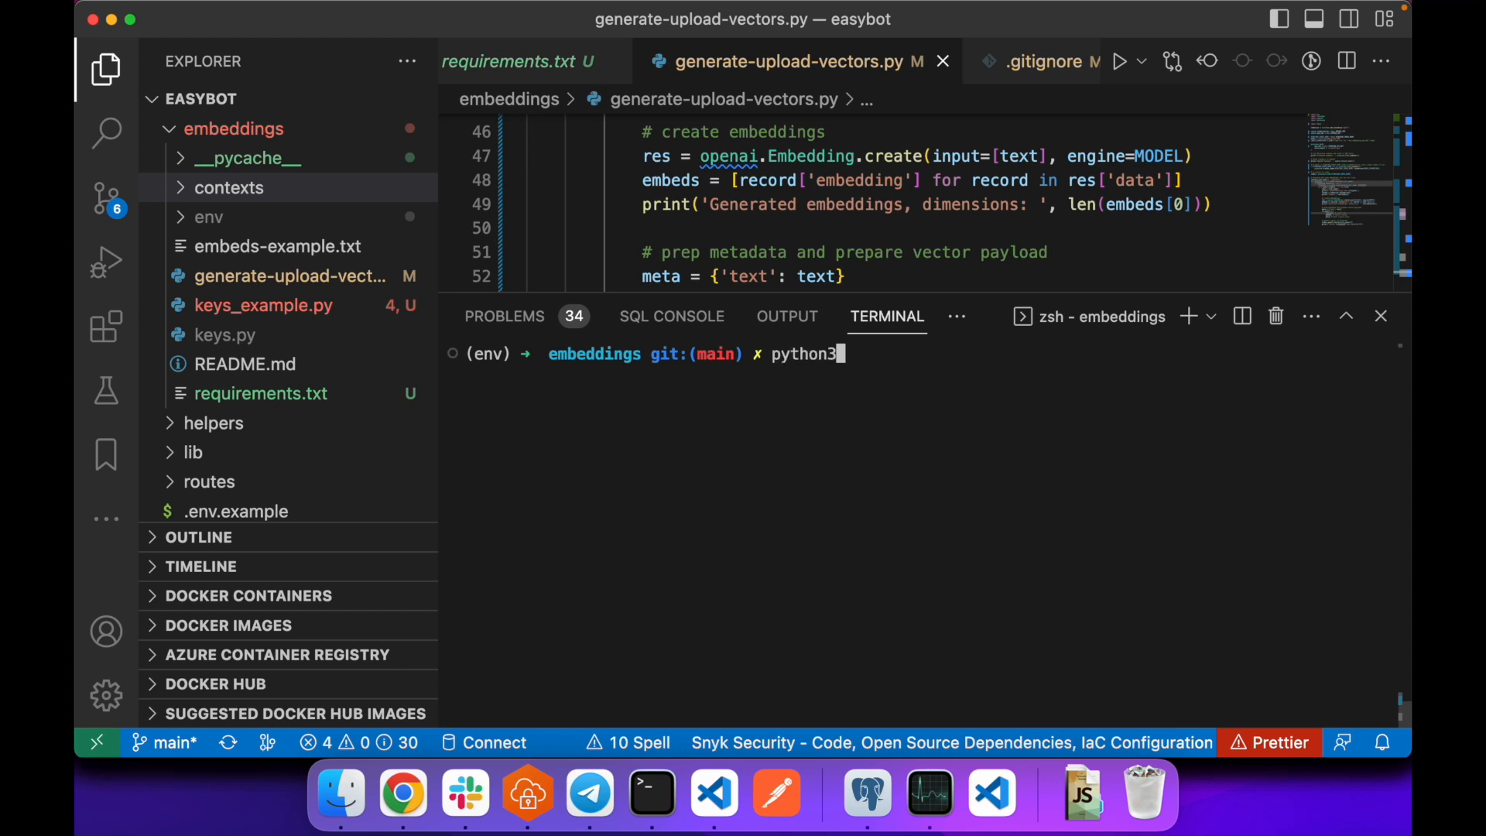
Run python3 generate-upload-vectors.py in the terminal to generate and upload the vectors
key(enter)
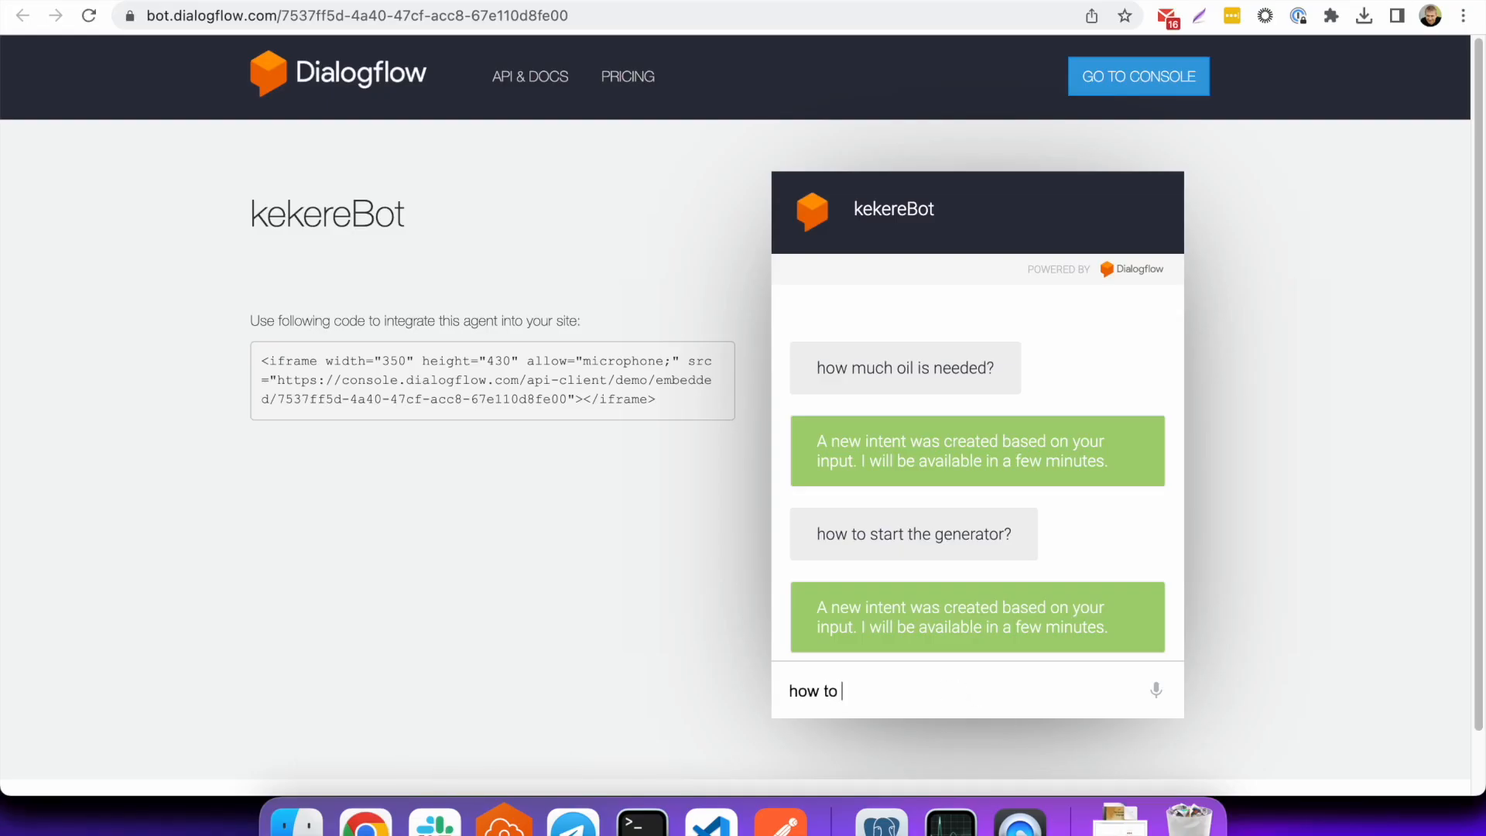
Ask kekereBot 'how much oil is needed?' and 'how to start the generator?' in the demo chat
click(1138, 76)
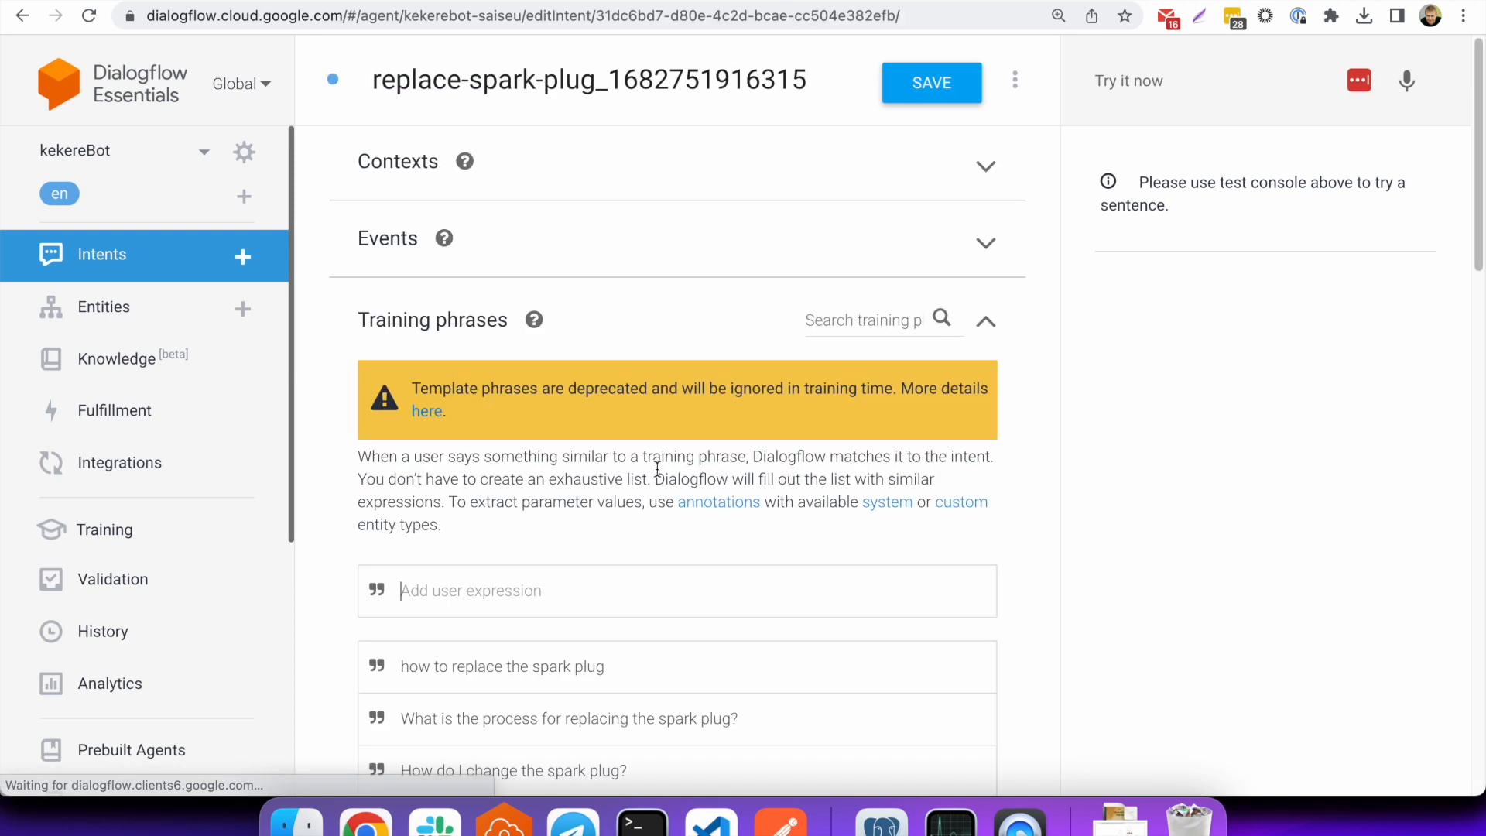